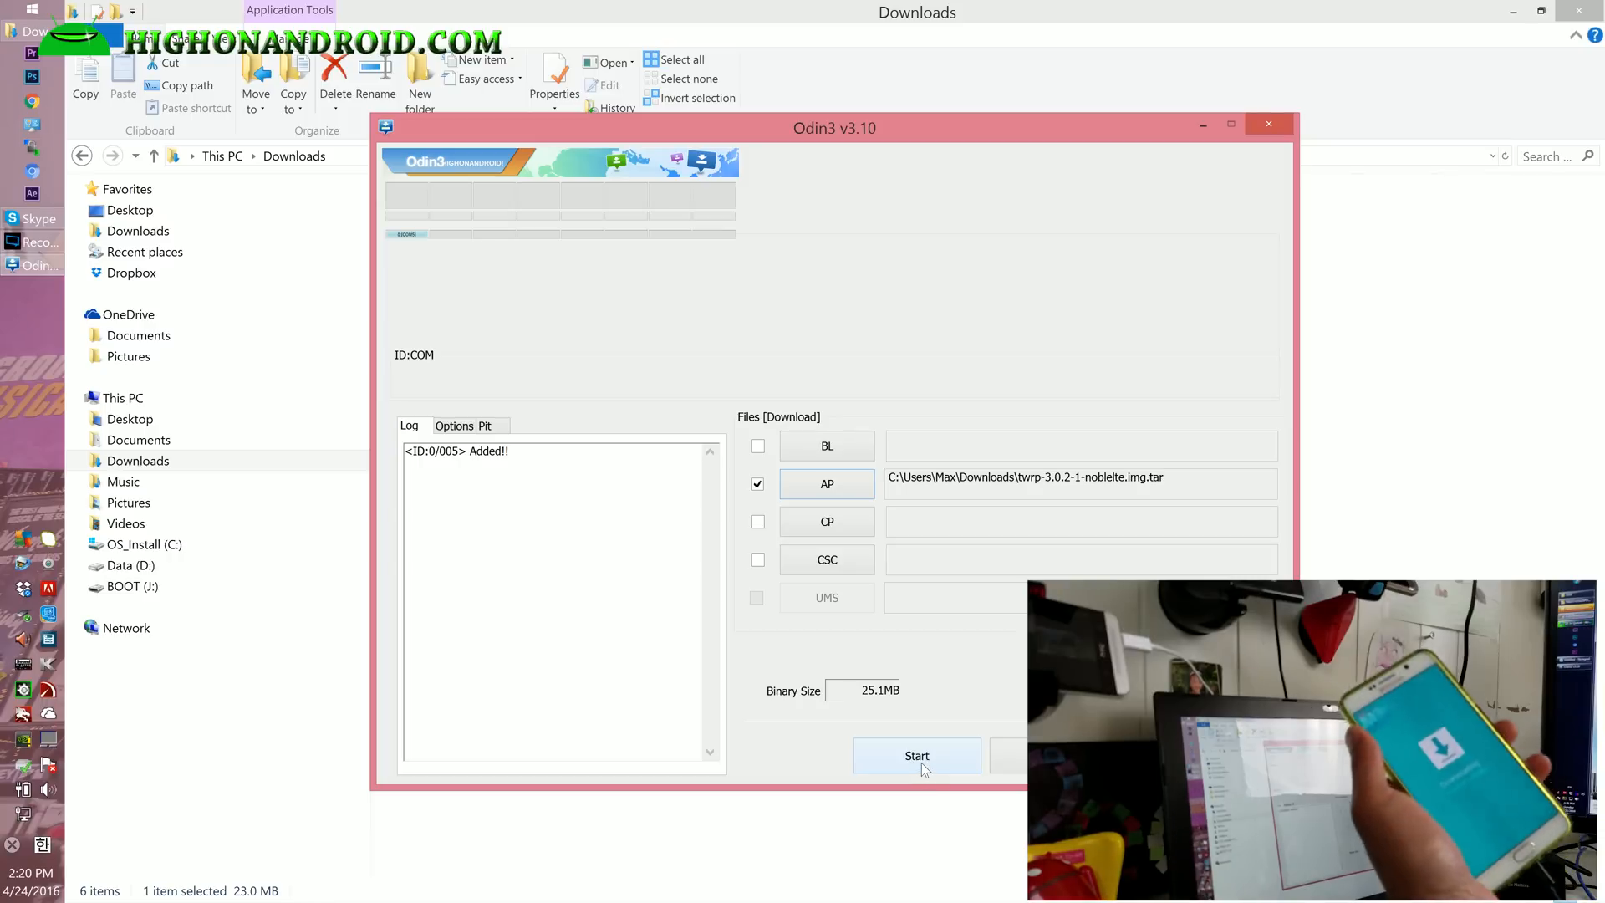
# - Start flashing the TWRP 3.0.2-1 recovery image and wait for RES OK in the log
pyautogui.click(917, 756)
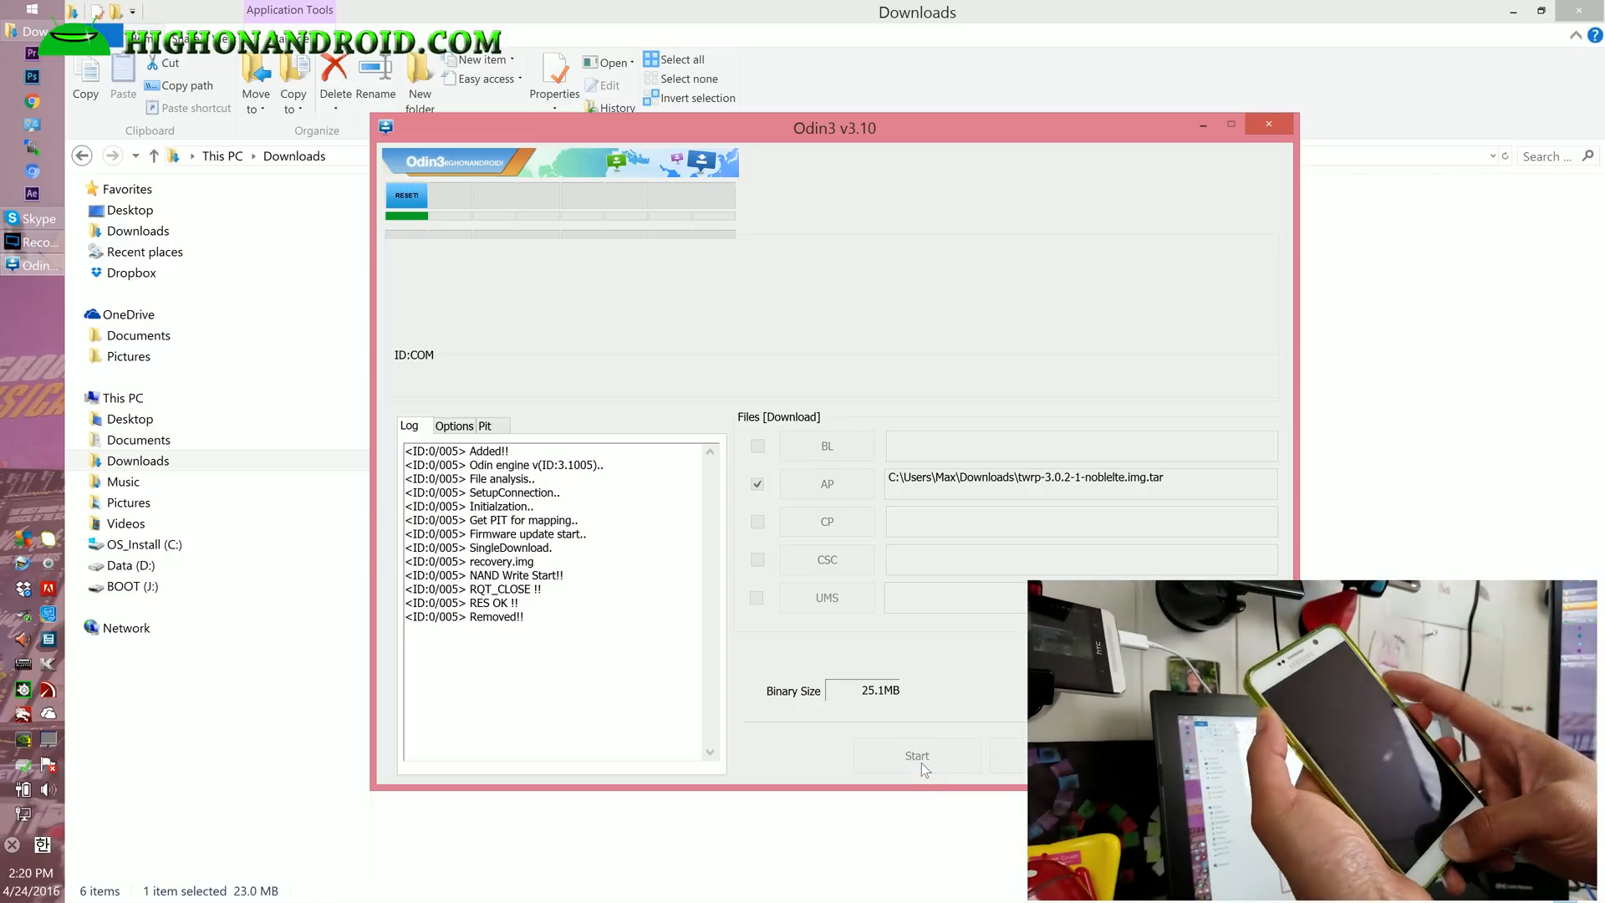
pyautogui.click(916, 755)
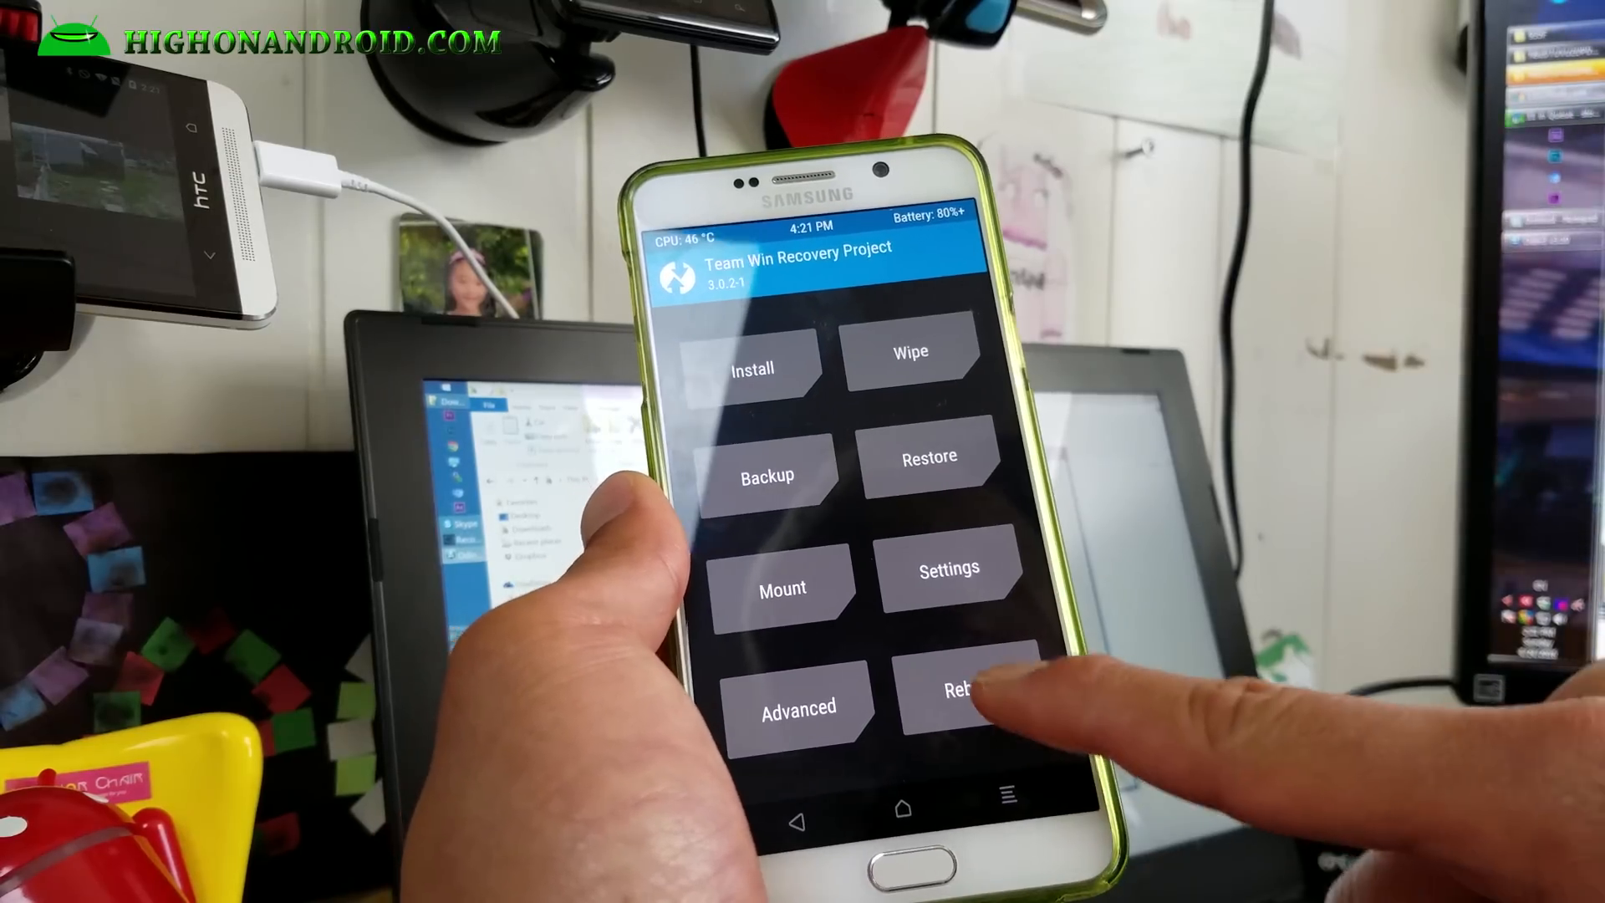
# - Boot the phone into the newly flashed TWRP recovery main menu
pyautogui.click(960, 691)
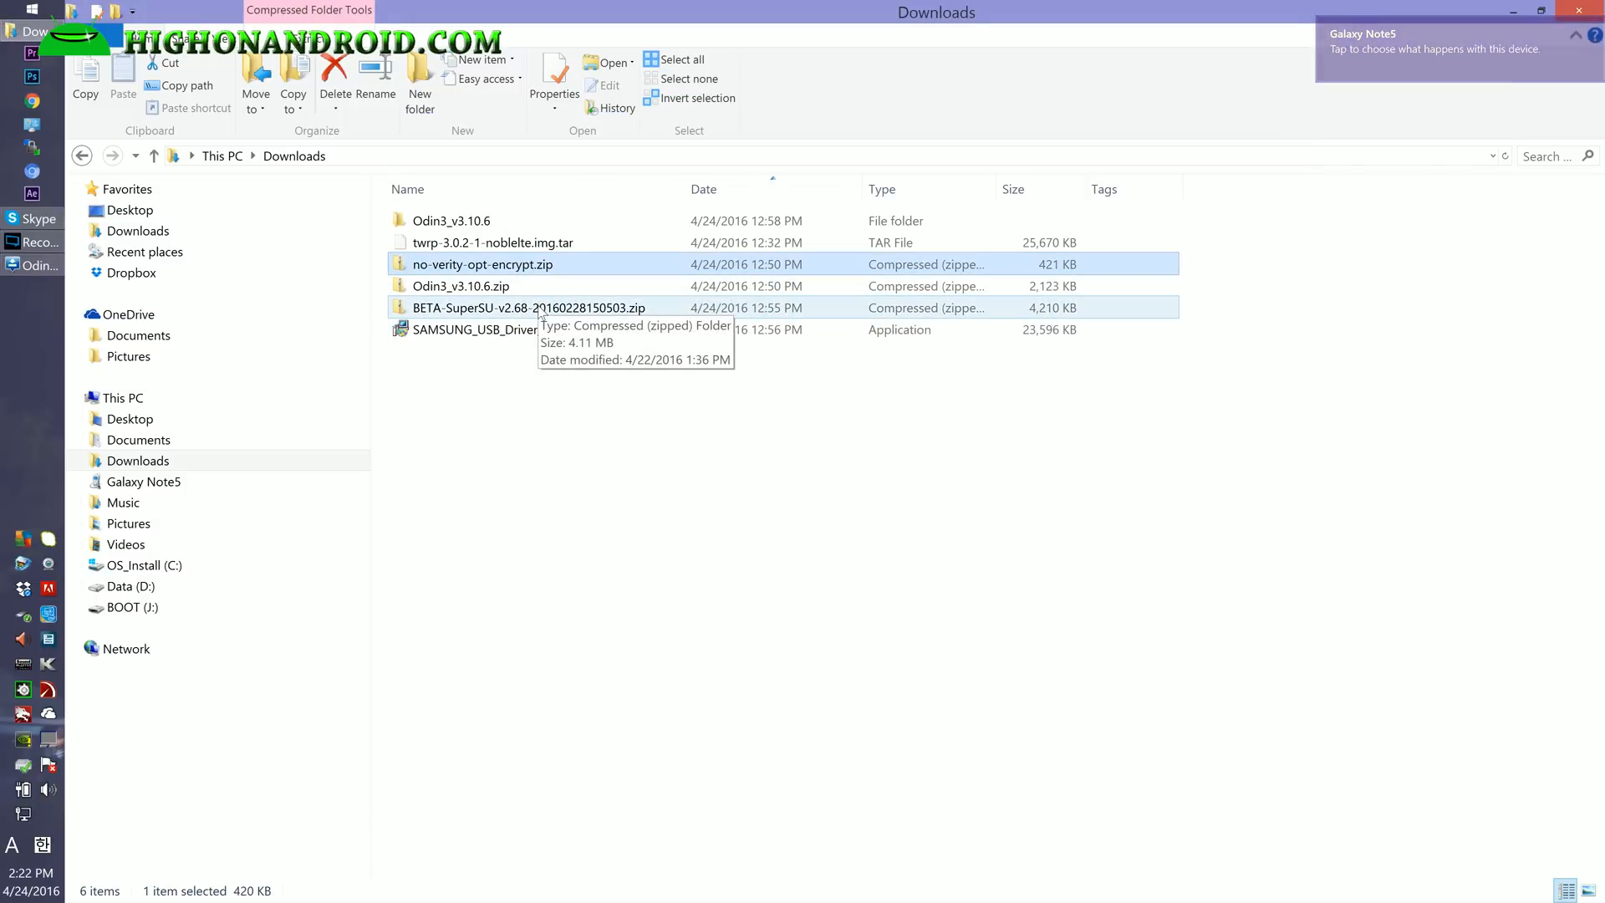
# - Select the no-verity-opt-encrypt and BETA-SuperSU-v2.68 zips together and bring up their file actions
pyautogui.click(529, 308)
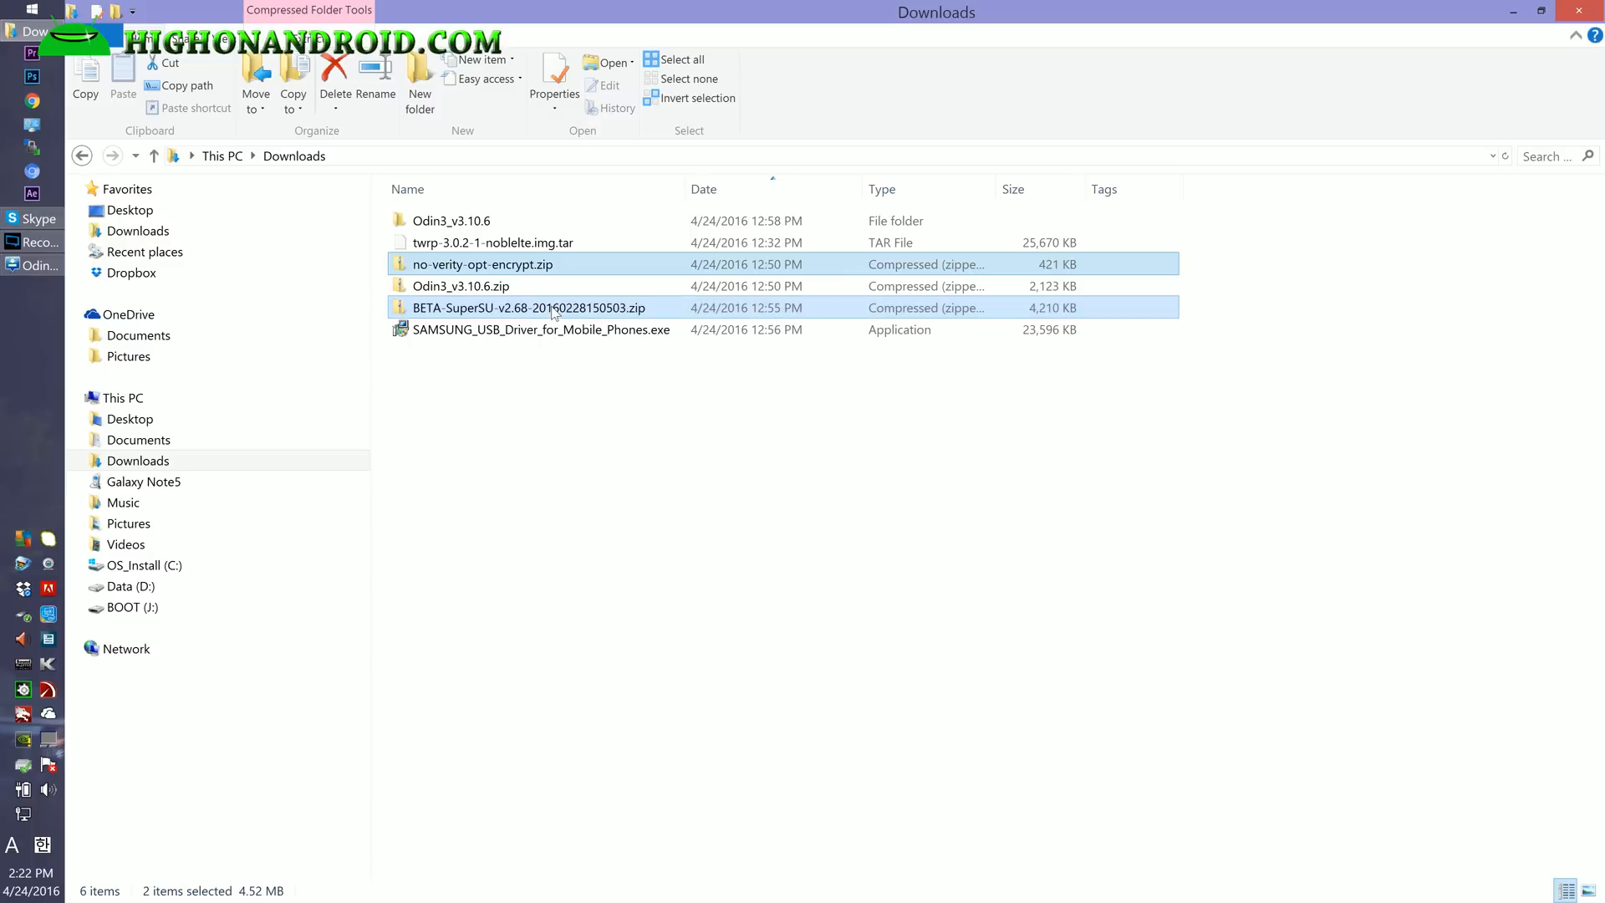
pyautogui.rightClick(528, 308)
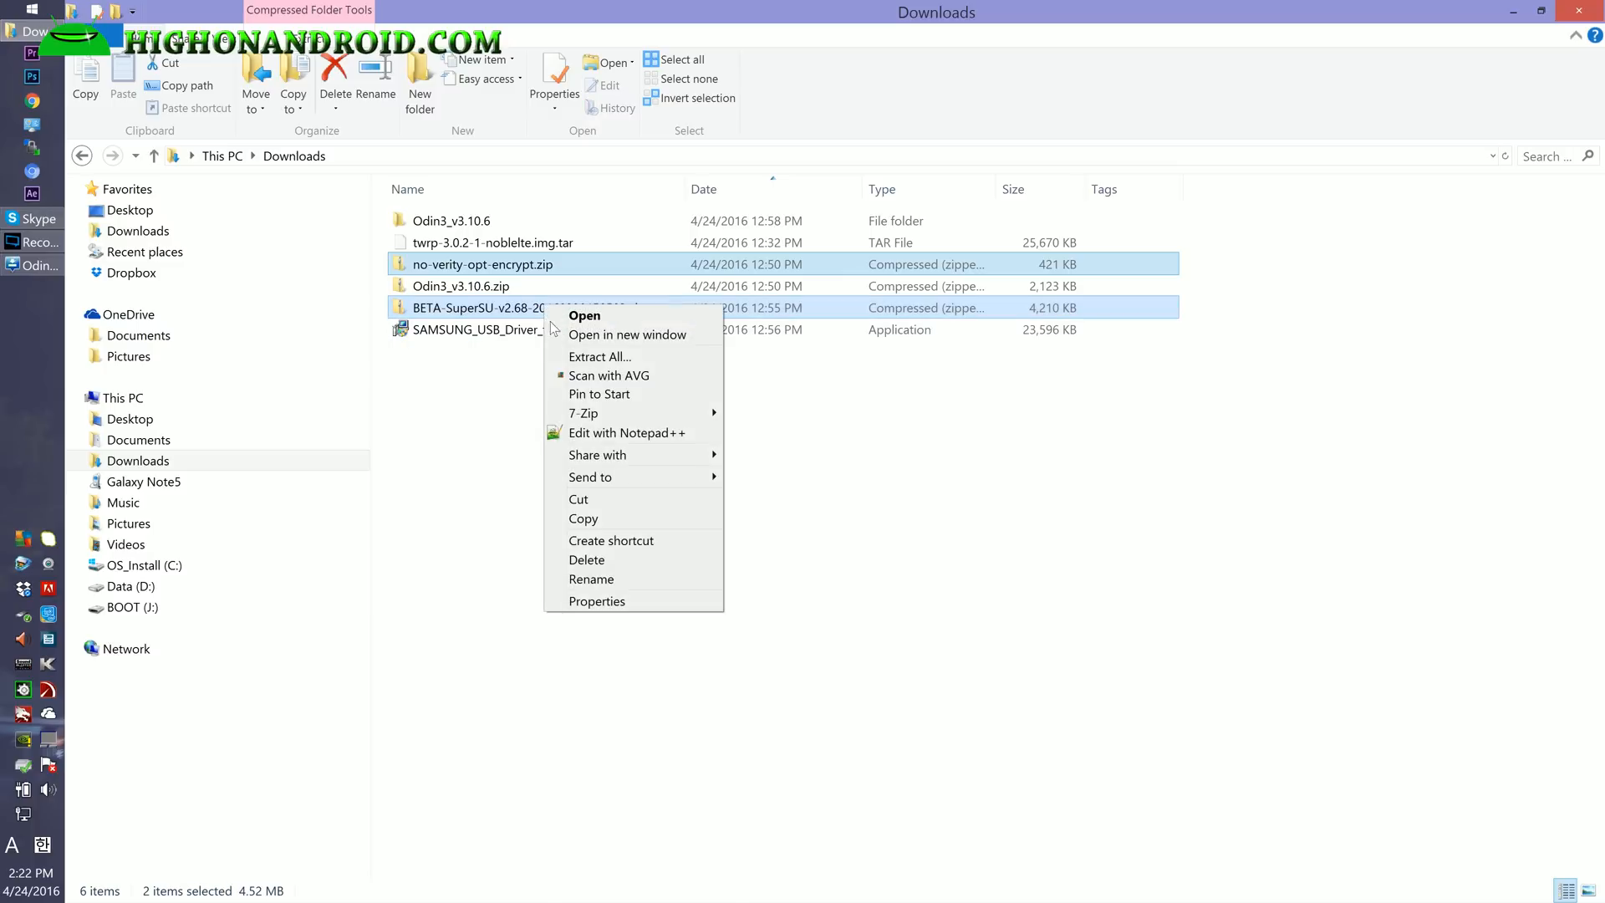